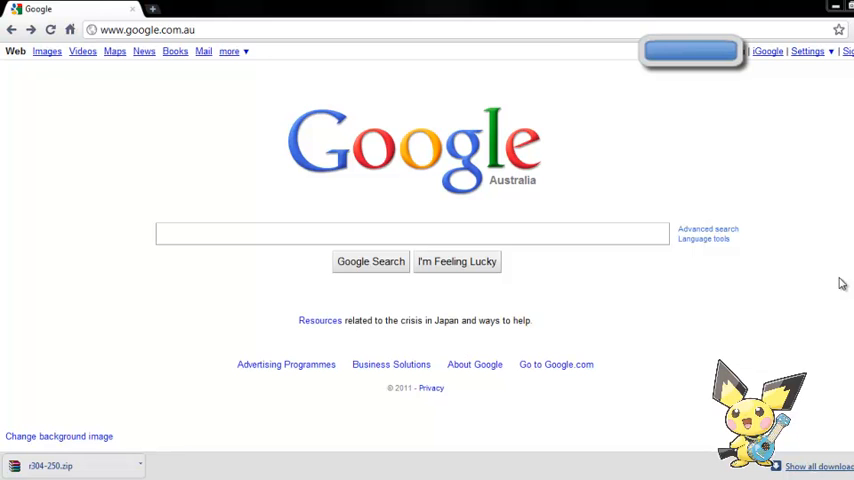
# Search Google for 'Nintendo' and scroll through the results
pyautogui.click(410, 232)
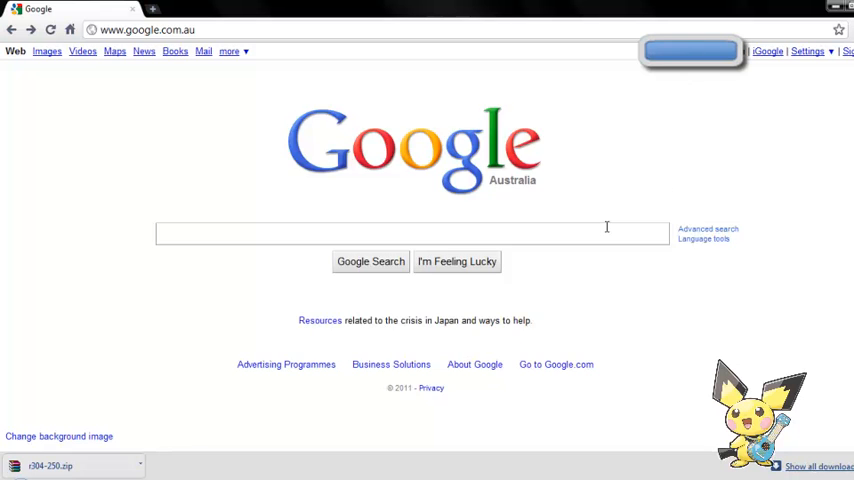
pyautogui.write('Nintendo')
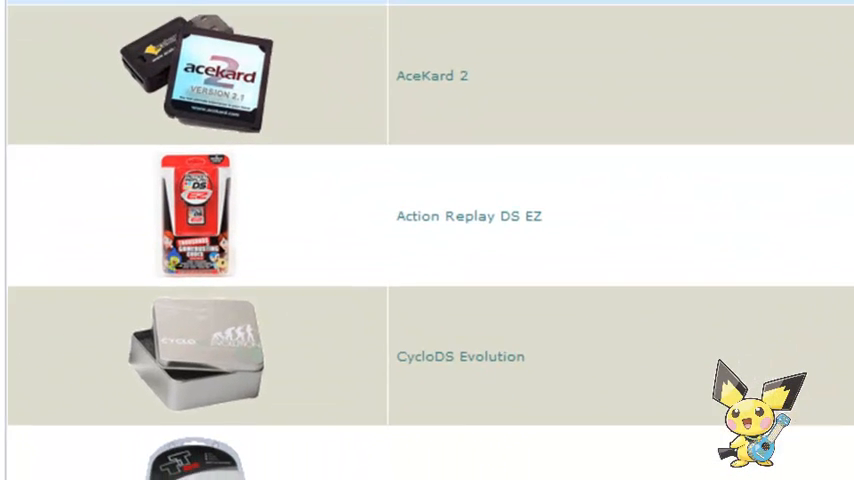
pyautogui.scroll(-3)
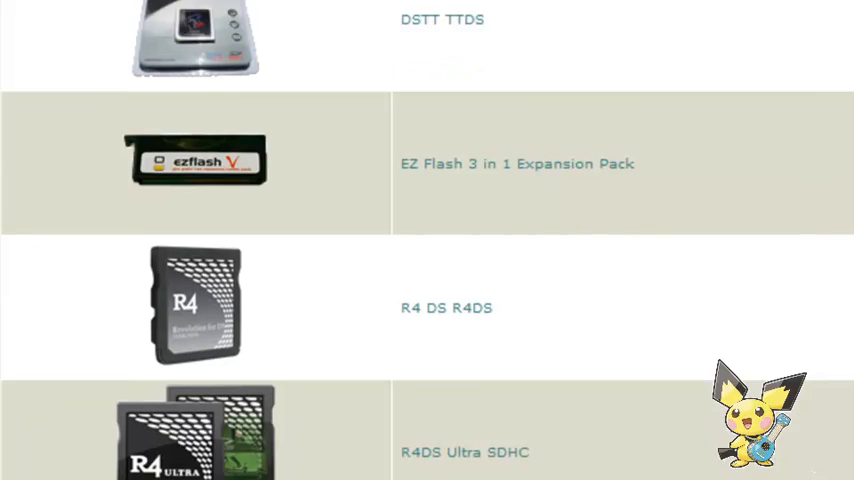
pyautogui.scroll(-3)
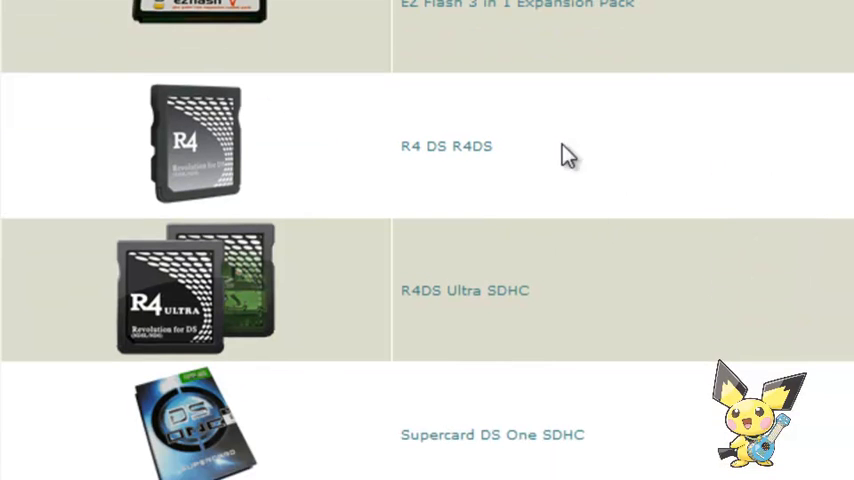
pyautogui.moveTo(576, 168)
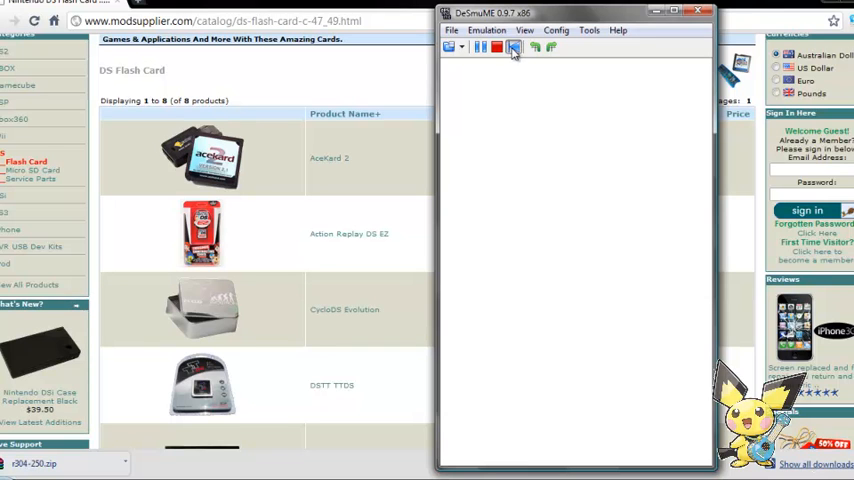
# Choose Import Backup Memory from DeSmuME's File menu to get the file picker
pyautogui.click(452, 30)
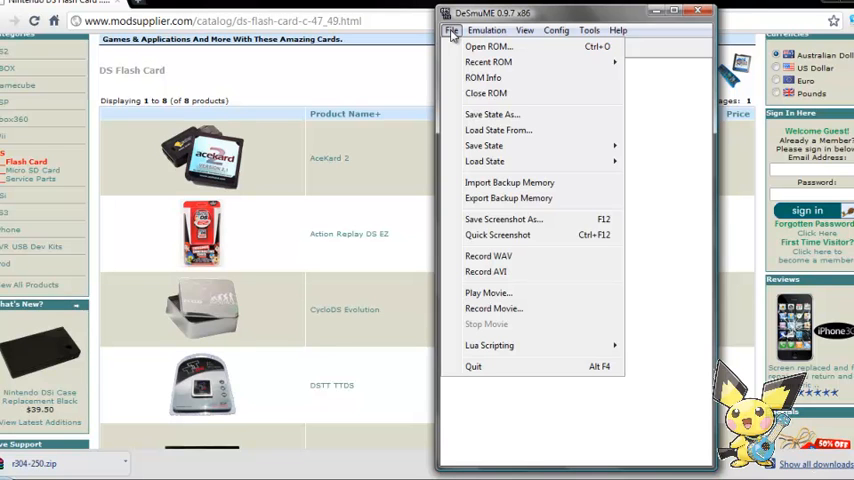
pyautogui.click(488, 62)
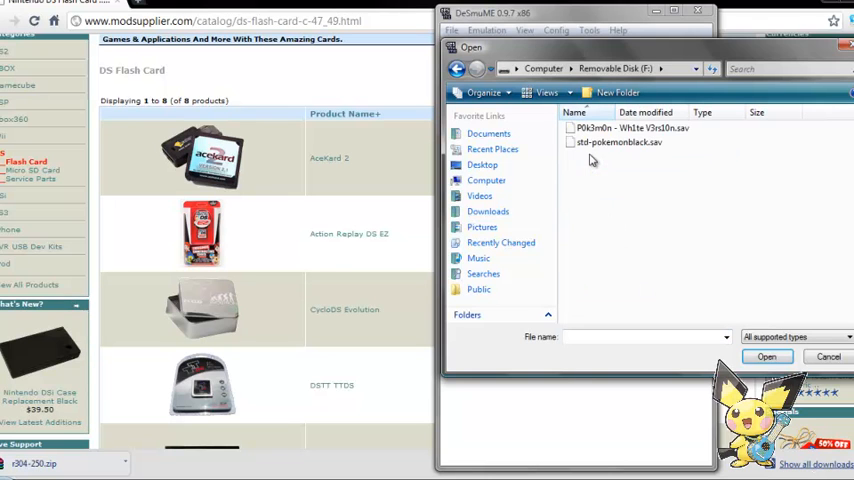
# Import the first .sav file from Games and run Pokémon Black to its menu
pyautogui.click(618, 128)
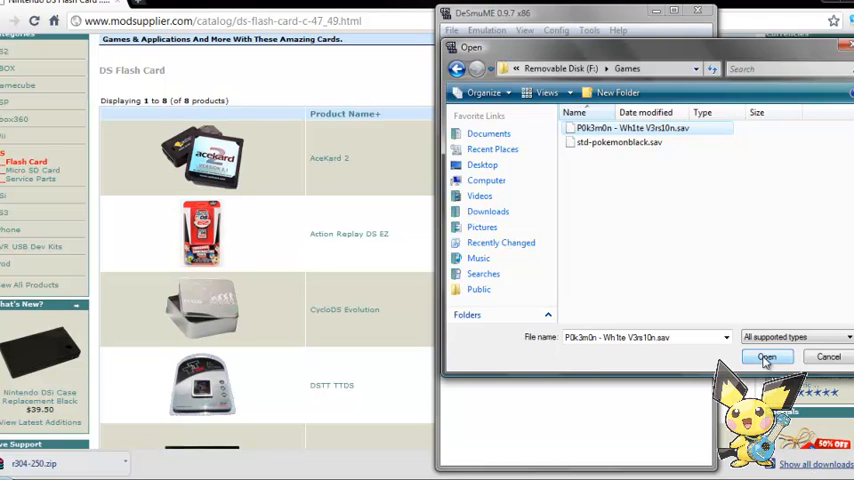
pyautogui.click(768, 356)
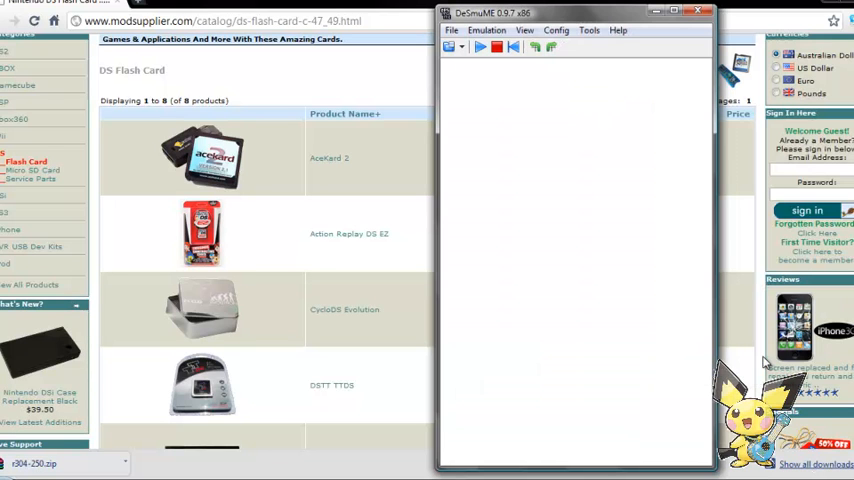
pyautogui.click(478, 48)
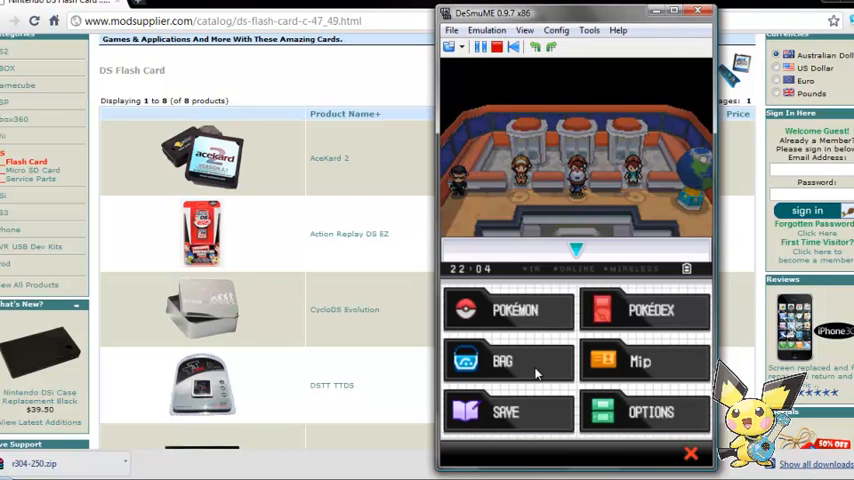
pyautogui.moveTo(524, 366)
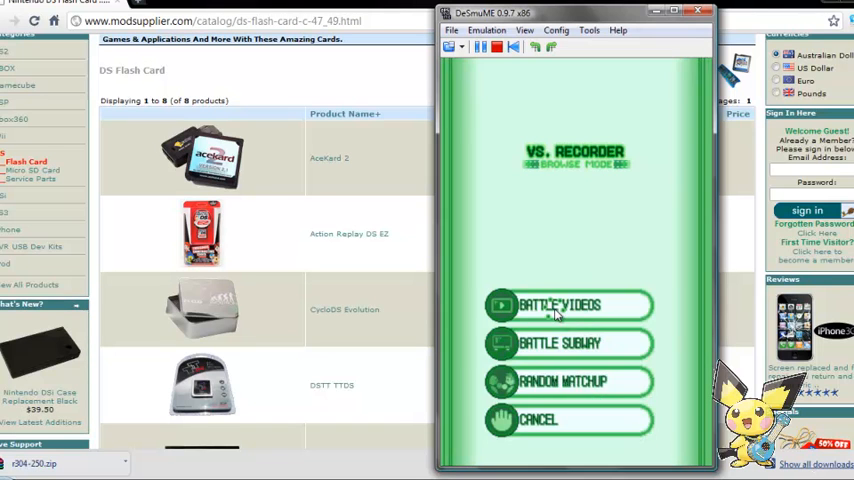
# In VS. Recorder, go to Battle Videos and play My Video
pyautogui.click(560, 304)
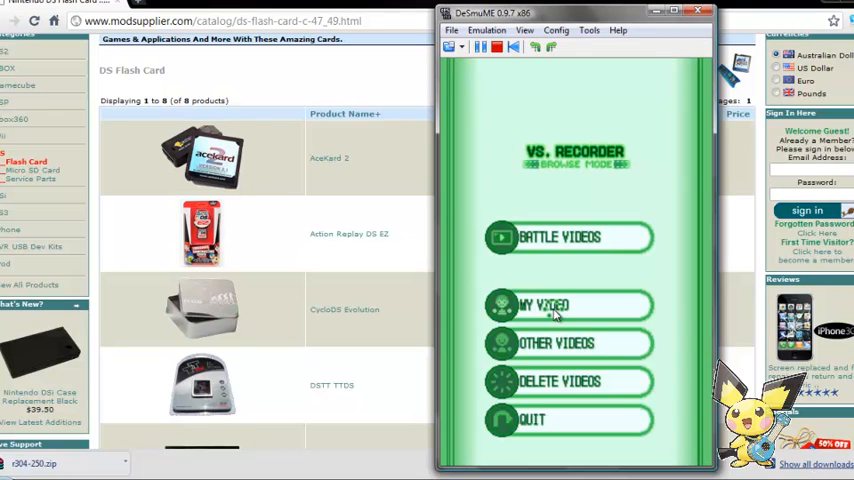
pyautogui.click(568, 304)
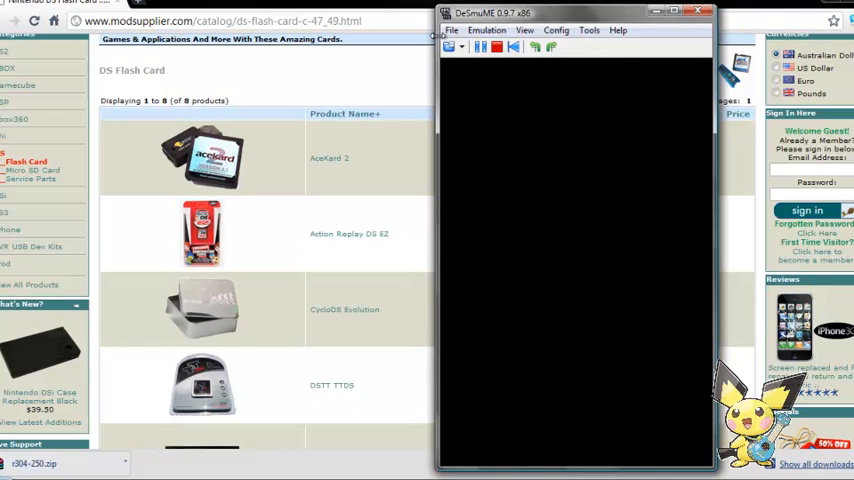
# Start Record AVI with the file named 'asjklfsk;f' saved in the Games folder
pyautogui.click(452, 30)
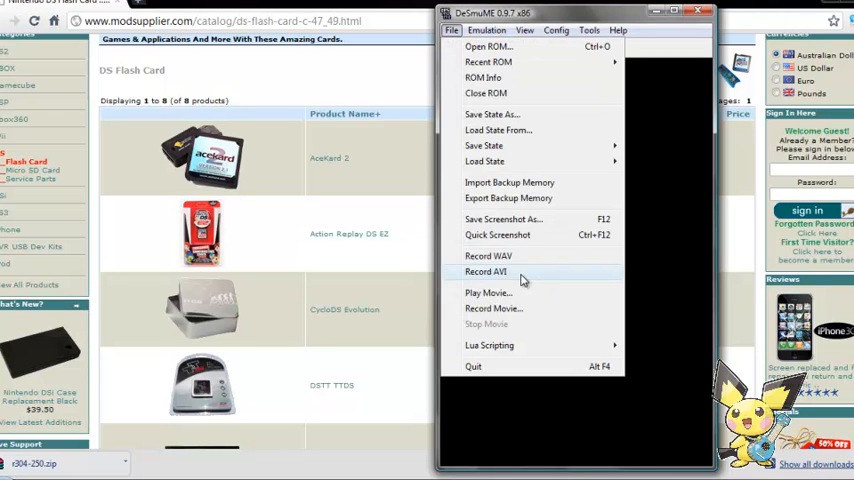
pyautogui.click(484, 272)
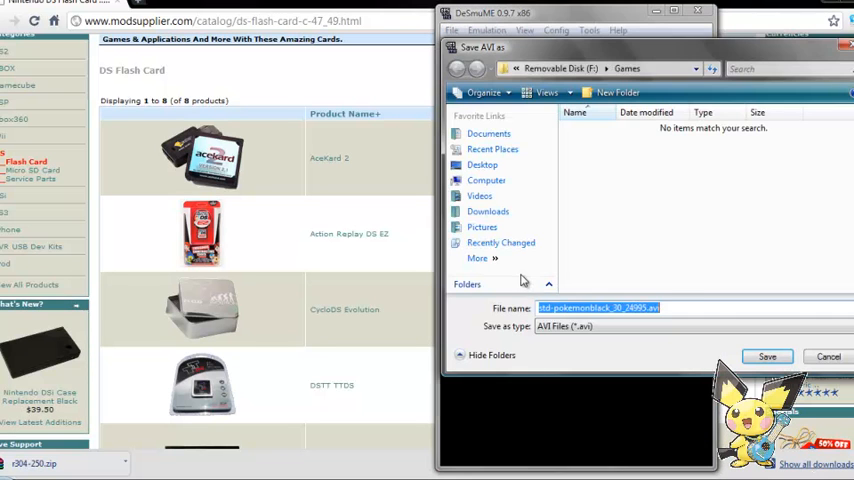
pyautogui.write('asjklfsk;f')
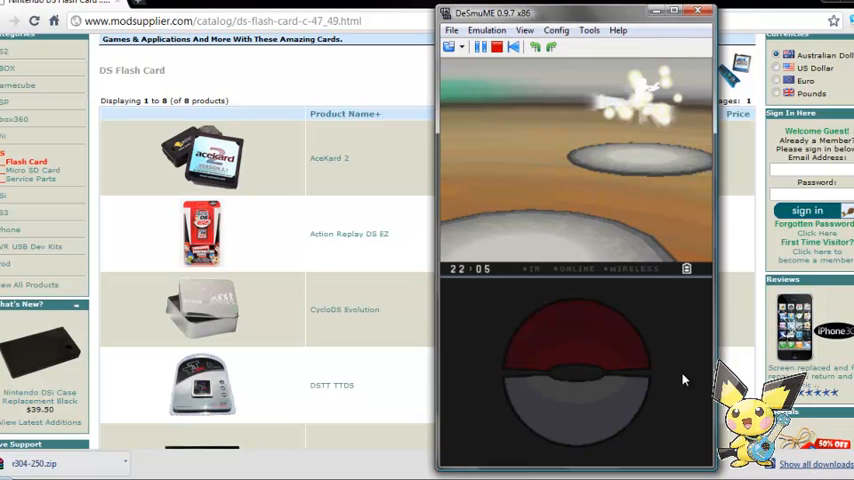
pyautogui.click(498, 48)
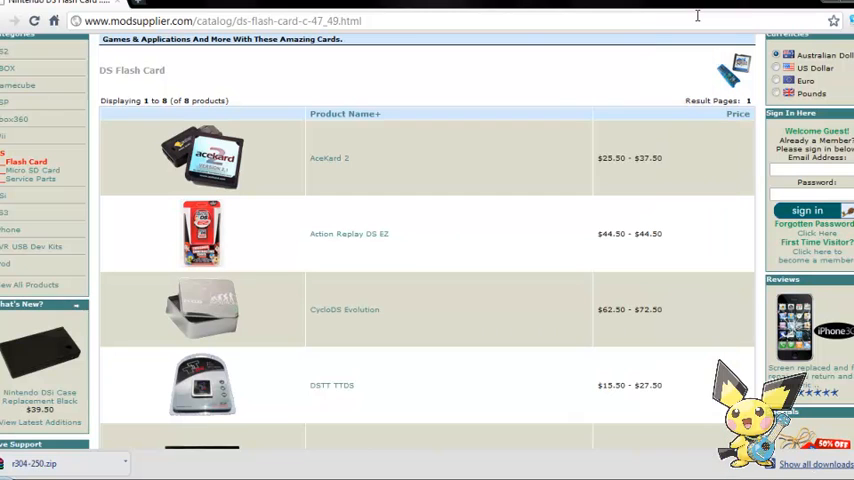
pyautogui.moveTo(430, 148)
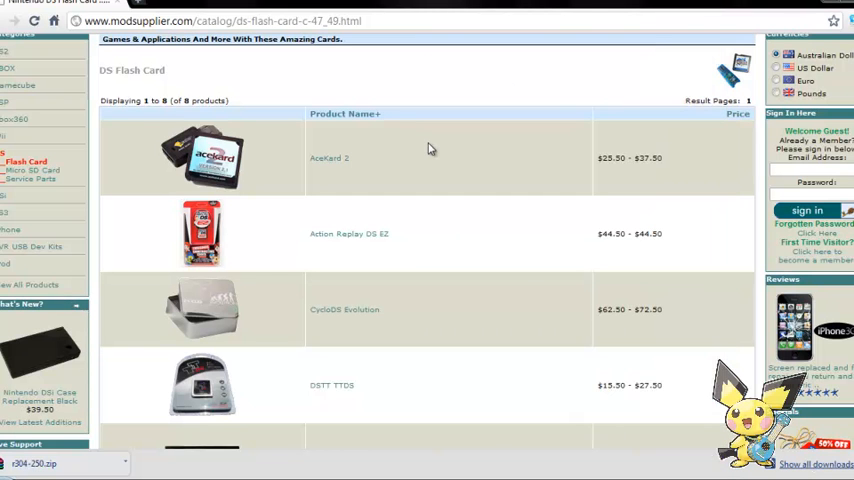
pyautogui.scroll(-3)
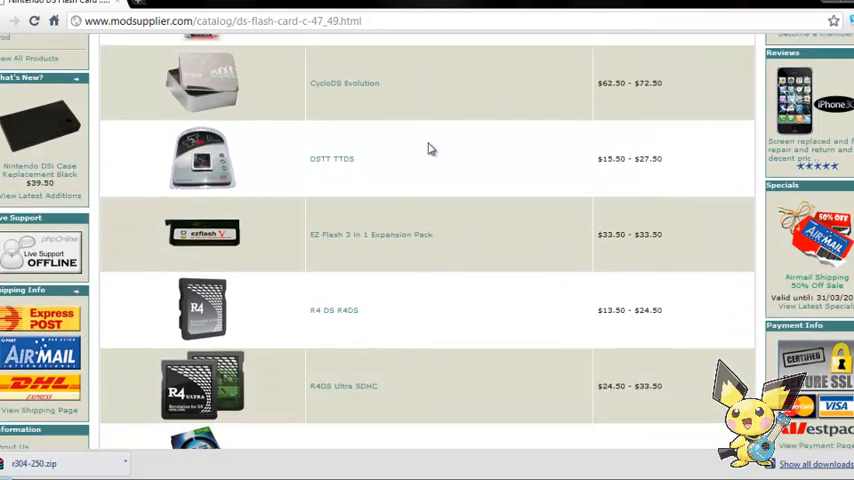
pyautogui.scroll(-3)
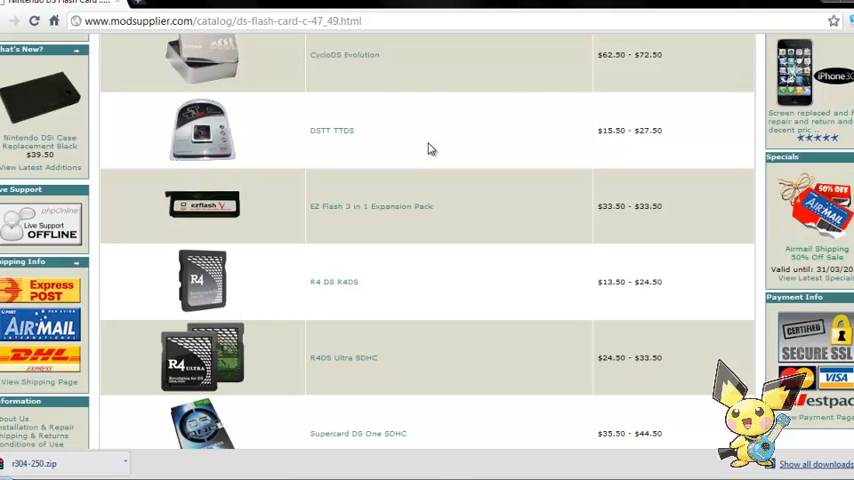